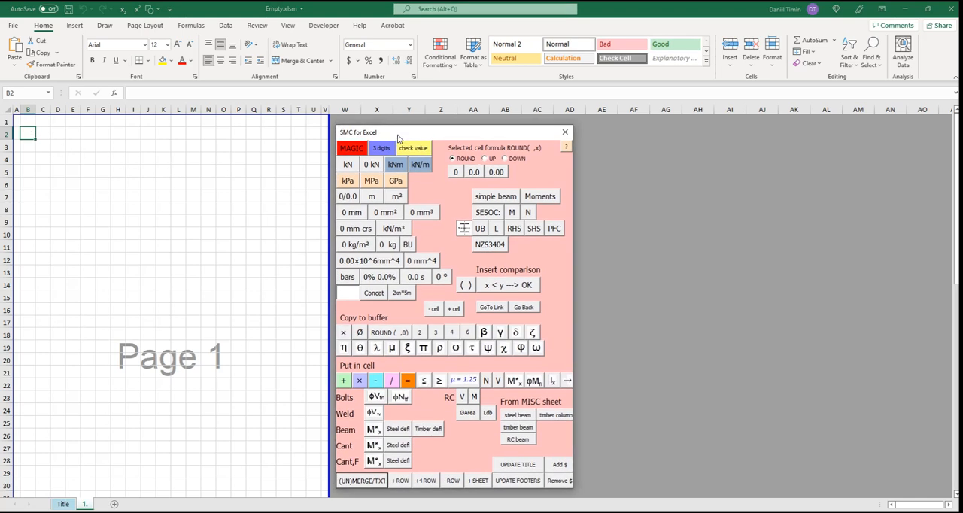
{"action": "mouse_move", "coordinate": [548, 176]}
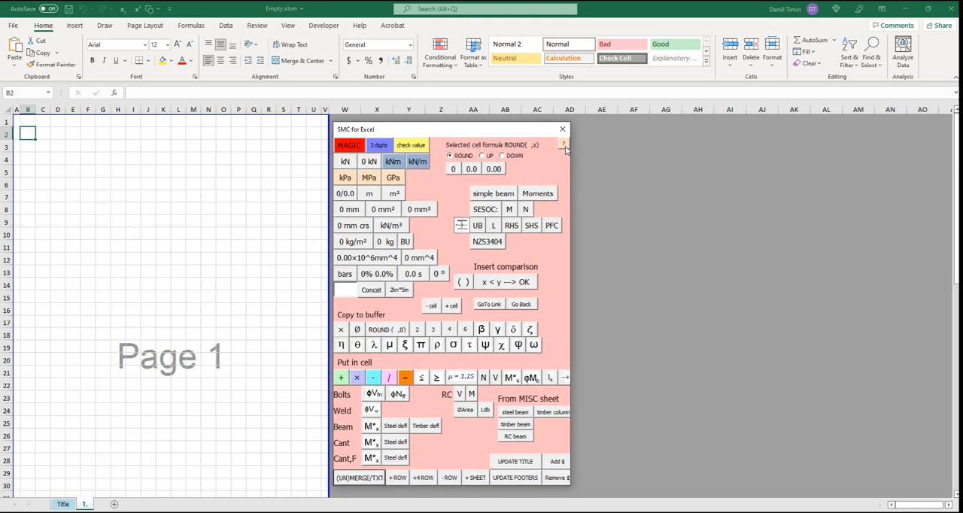
{"action": "mouse_move", "coordinate": [562, 144]}
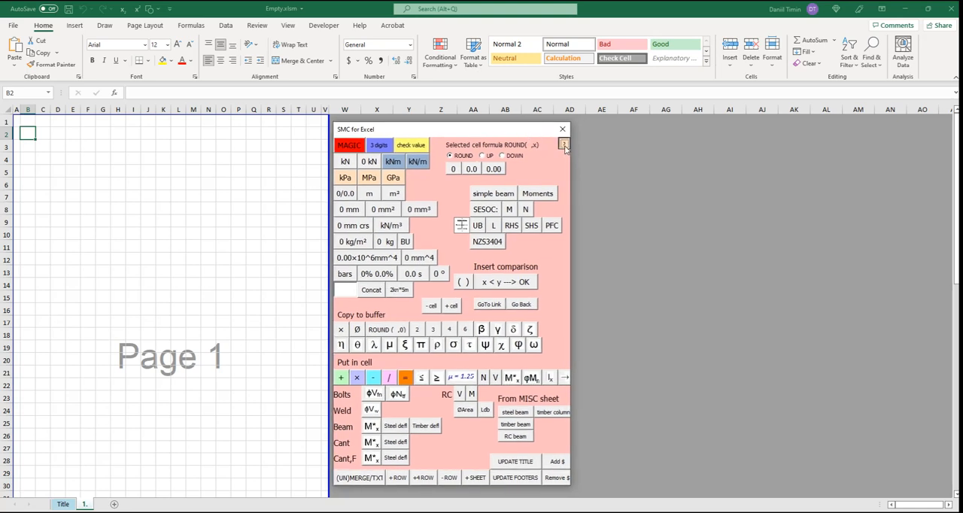
Review the add-in help notes, cancel the Column Width dialog and select cell B2 for the value 113.
{"action": "left_click", "coordinate": [563, 143]}
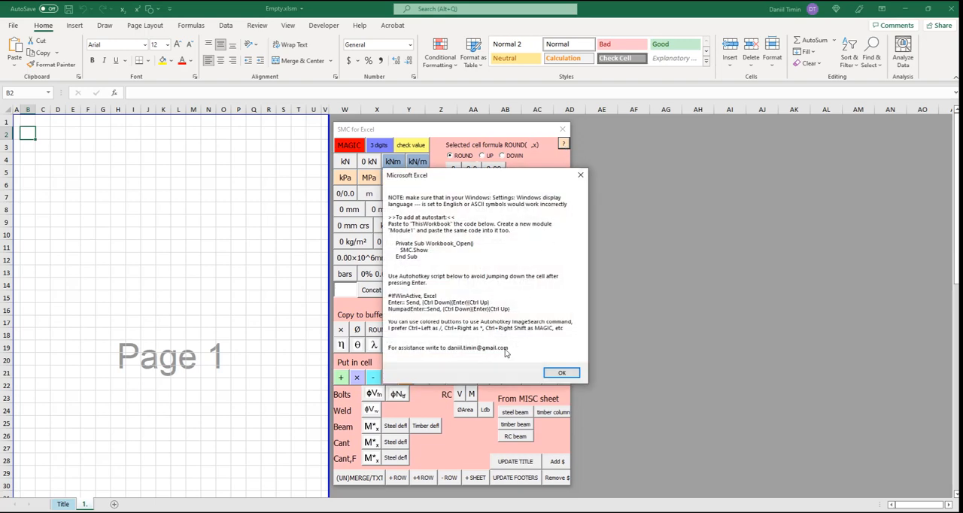
{"action": "mouse_move", "coordinate": [433, 288]}
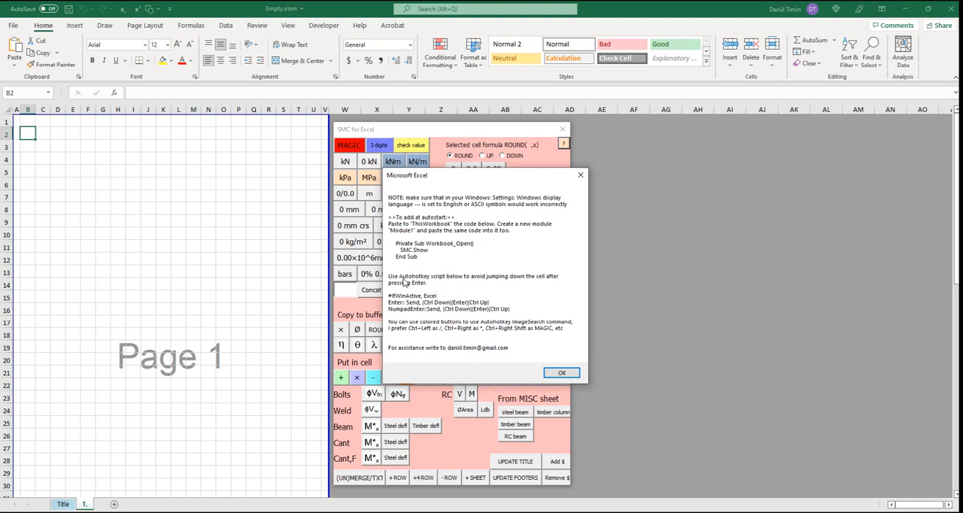
{"action": "mouse_move", "coordinate": [96, 158]}
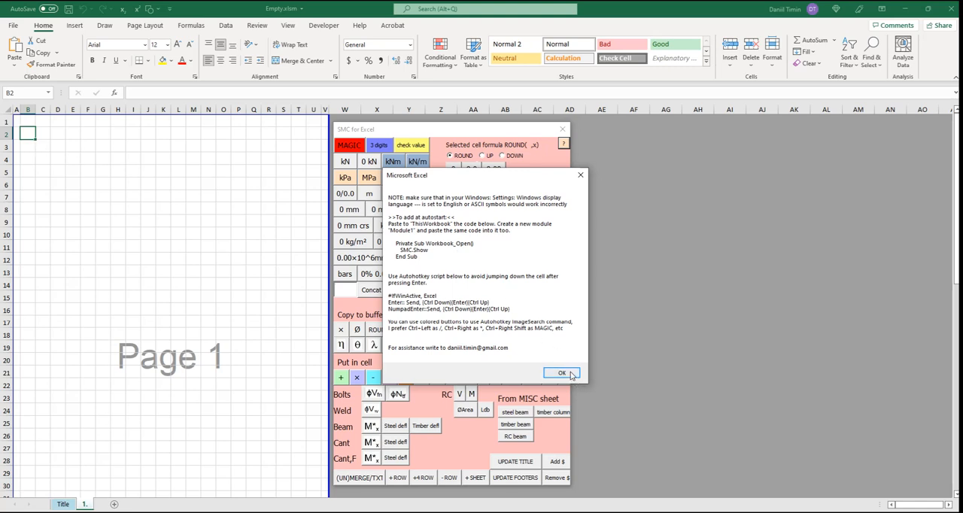
{"action": "left_click", "coordinate": [561, 373]}
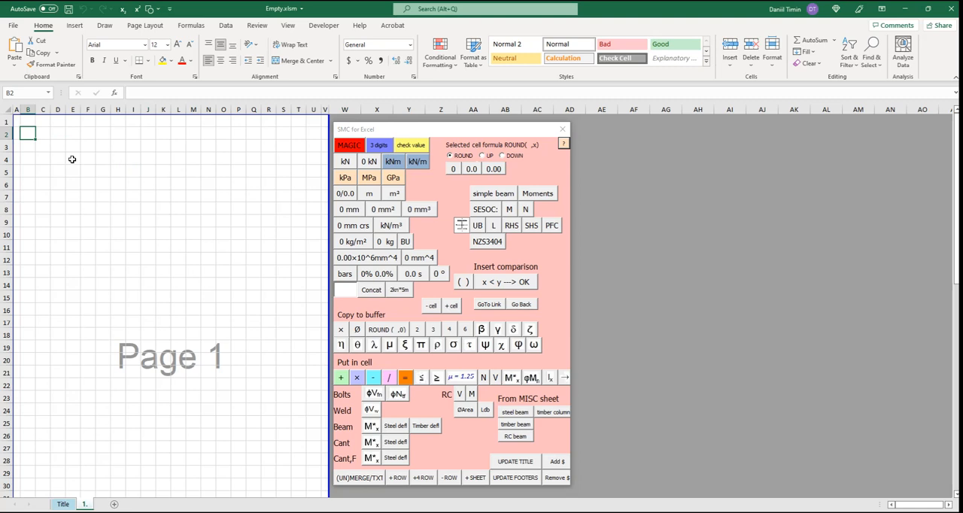
{"action": "mouse_move", "coordinate": [93, 137]}
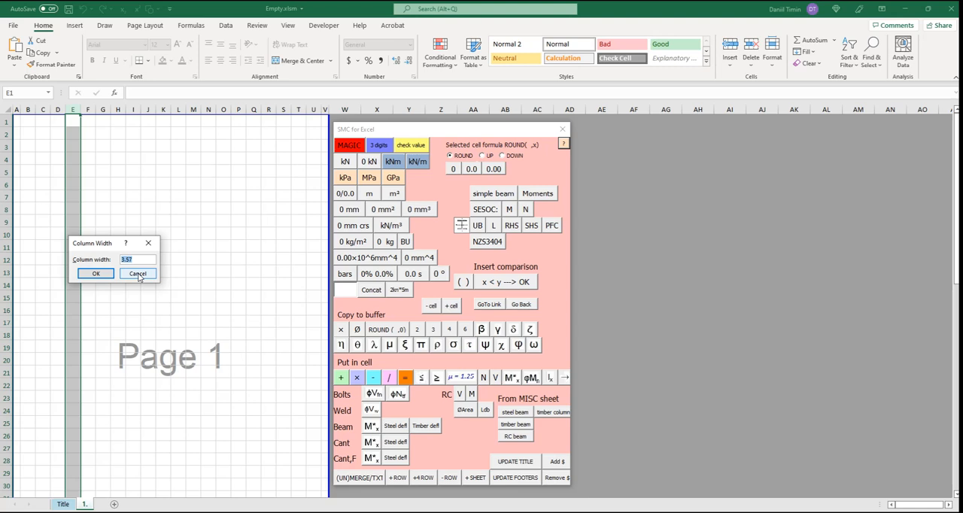
{"action": "left_click", "coordinate": [138, 274]}
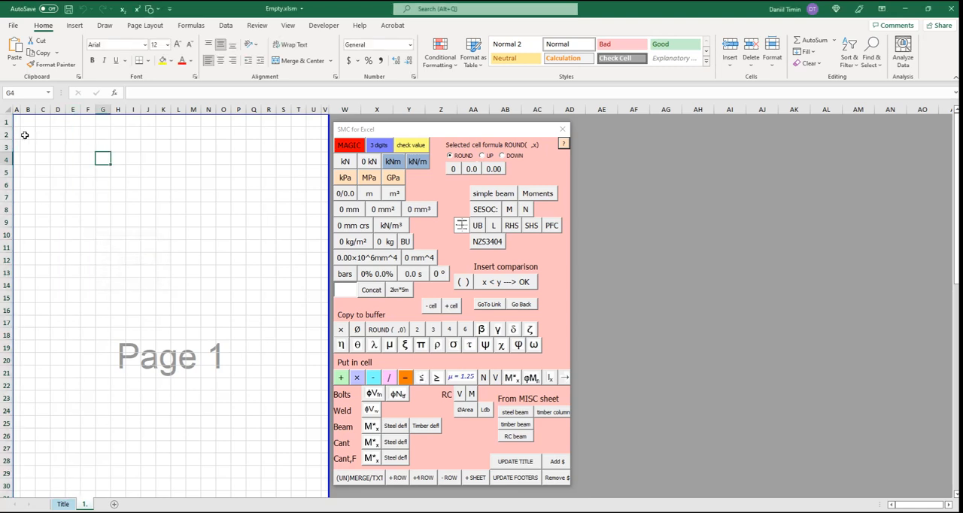
{"action": "left_click", "coordinate": [28, 136]}
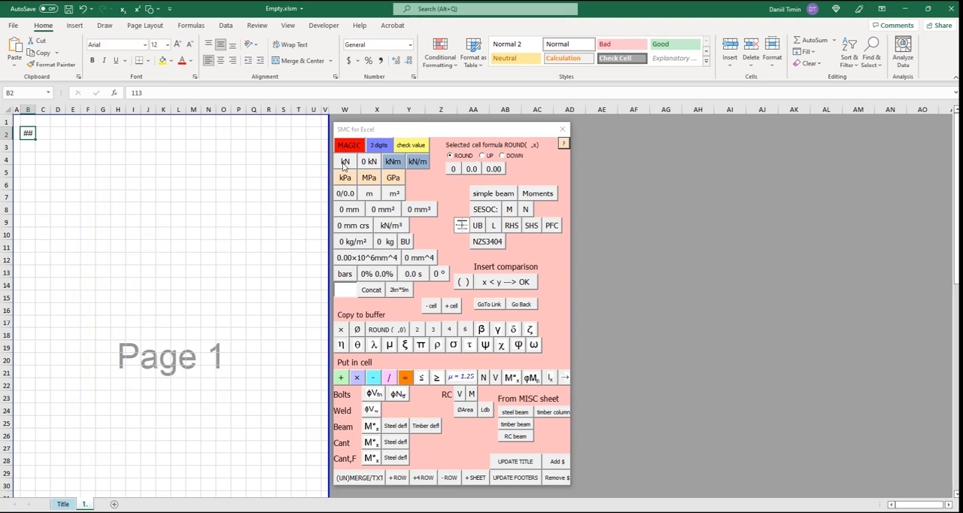
Format B2 with the custom 0 kN number format so it shows 113 kN, testing a long number and undoing it.
{"action": "right_click", "coordinate": [27, 132]}
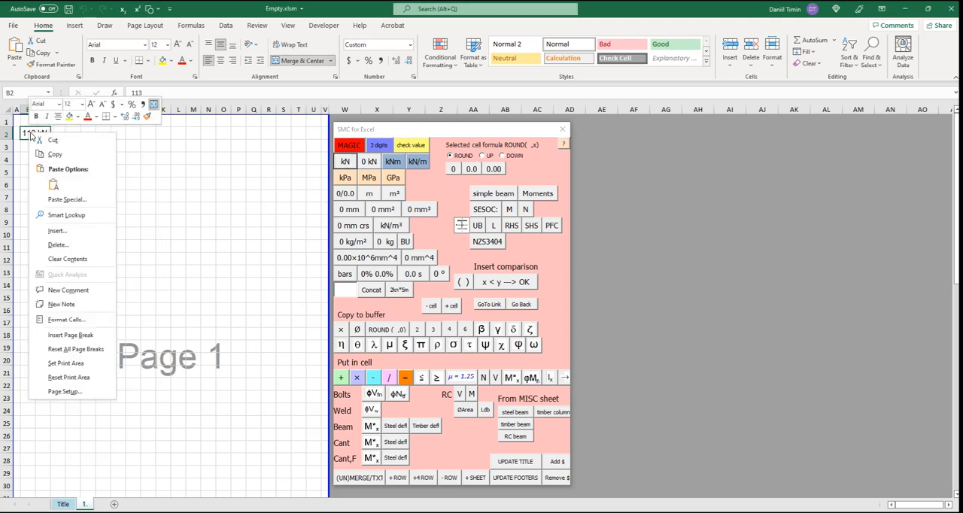
{"action": "left_click", "coordinate": [67, 319]}
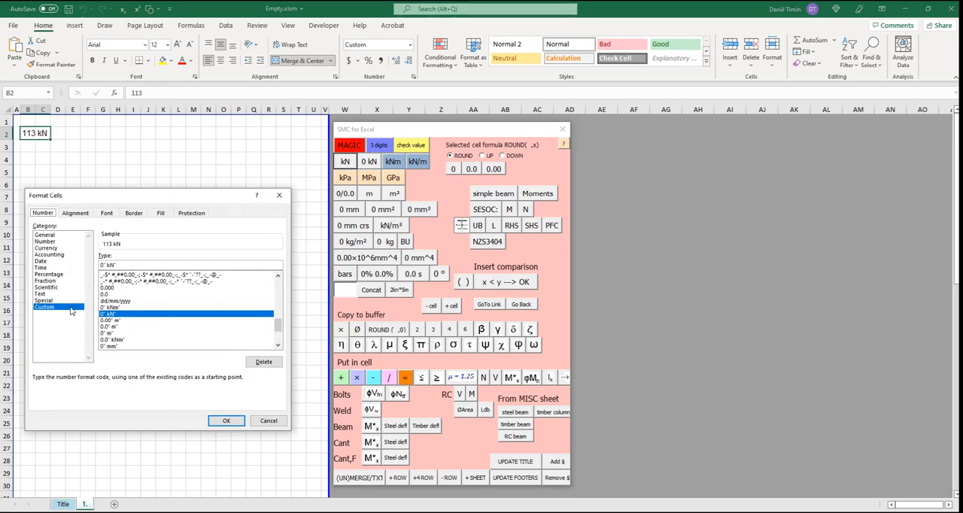
{"action": "left_click", "coordinate": [226, 421]}
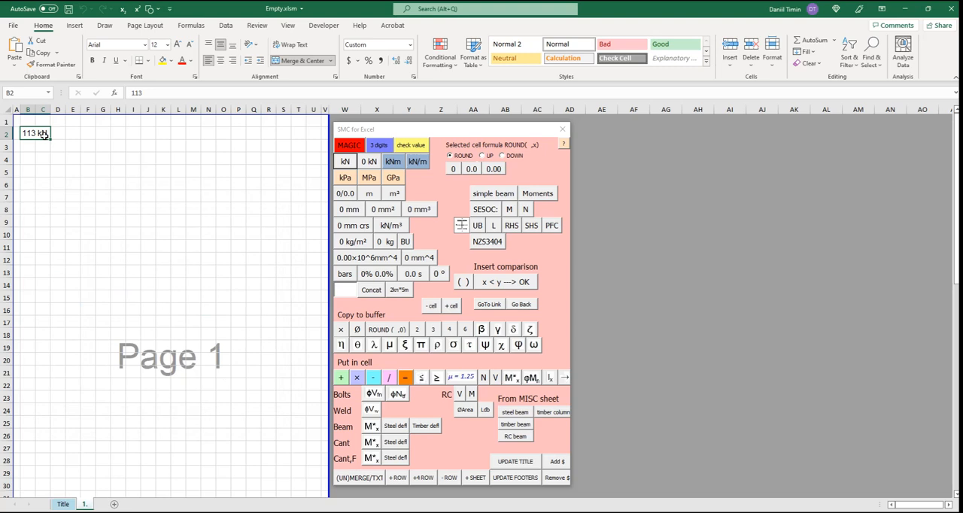
{"action": "type", "text": "13535436545"}
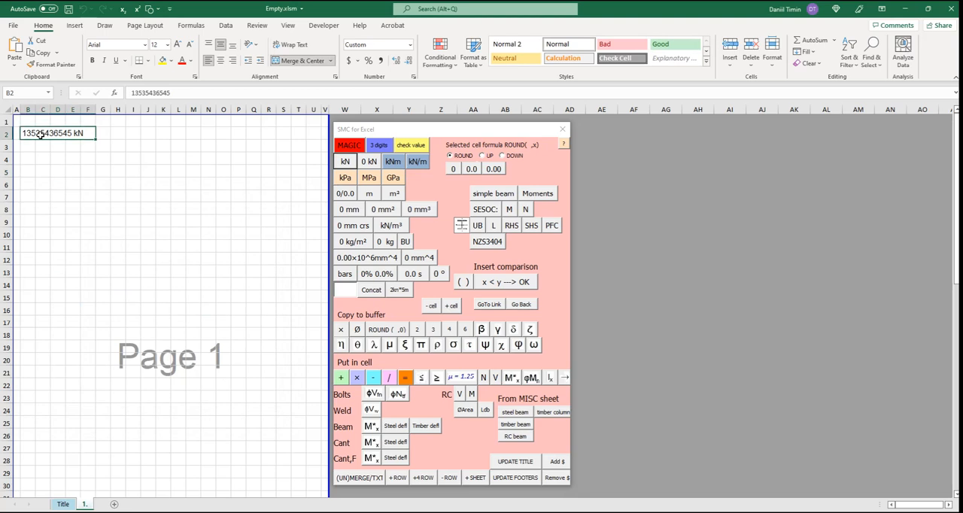
{"action": "left_click", "coordinate": [344, 161]}
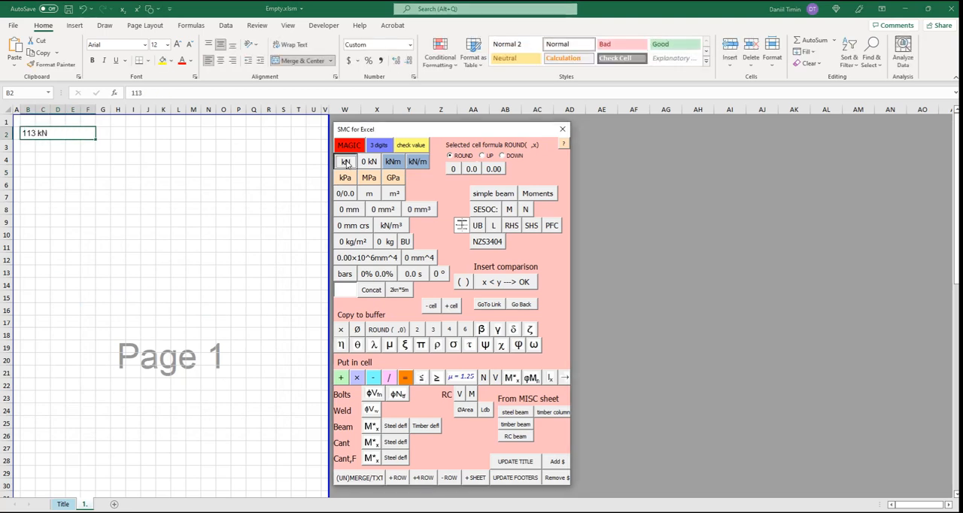
{"action": "left_click", "coordinate": [344, 161]}
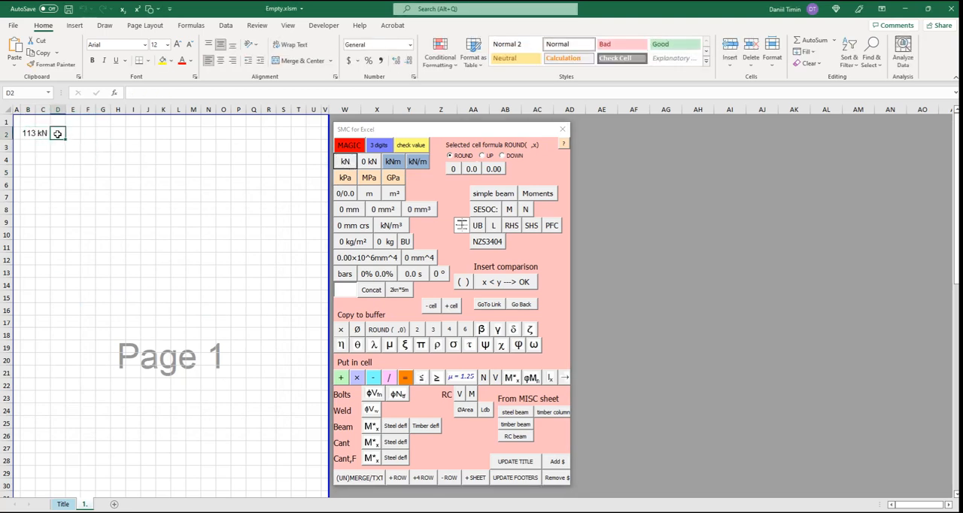
Begin entering the 2350 mm value and the row 2 multiplication giving 266 kNm.
{"action": "type", "text": "=2"}
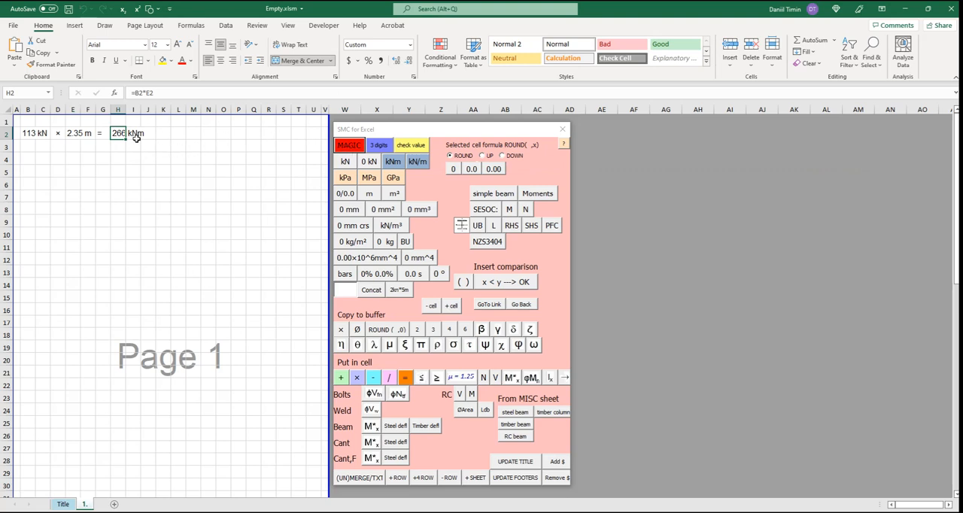
{"action": "mouse_move", "coordinate": [78, 153]}
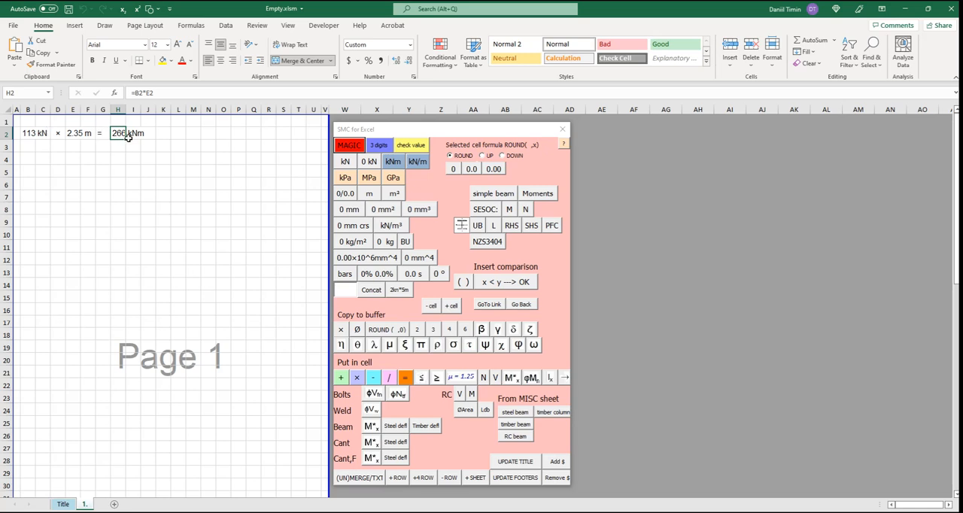
{"action": "mouse_move", "coordinate": [138, 143]}
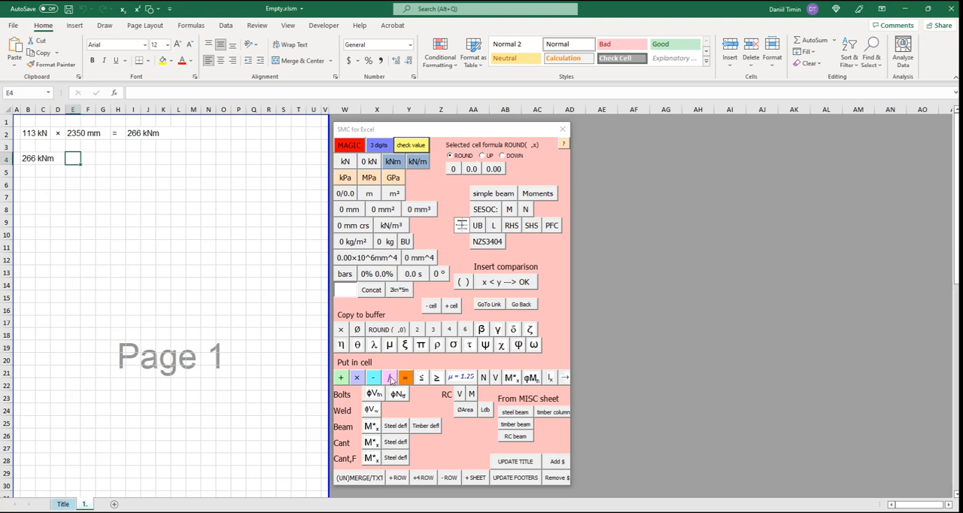
Enter the divisor values for rows 4 and 6, including 0.345 m, to compute 89 kNm and 257 kN.
{"action": "left_click", "coordinate": [391, 377]}
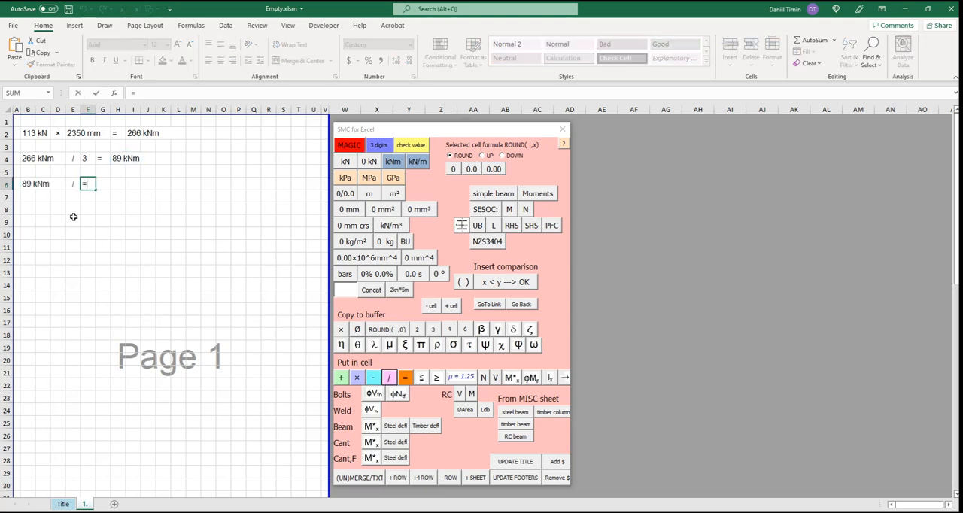
{"action": "type", "text": "0.23"}
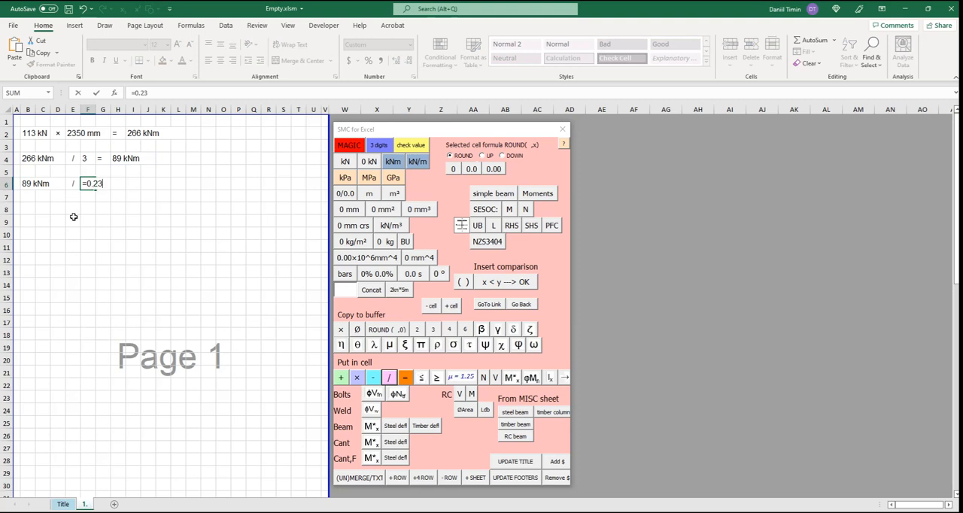
{"action": "key", "text": "Backspace"}
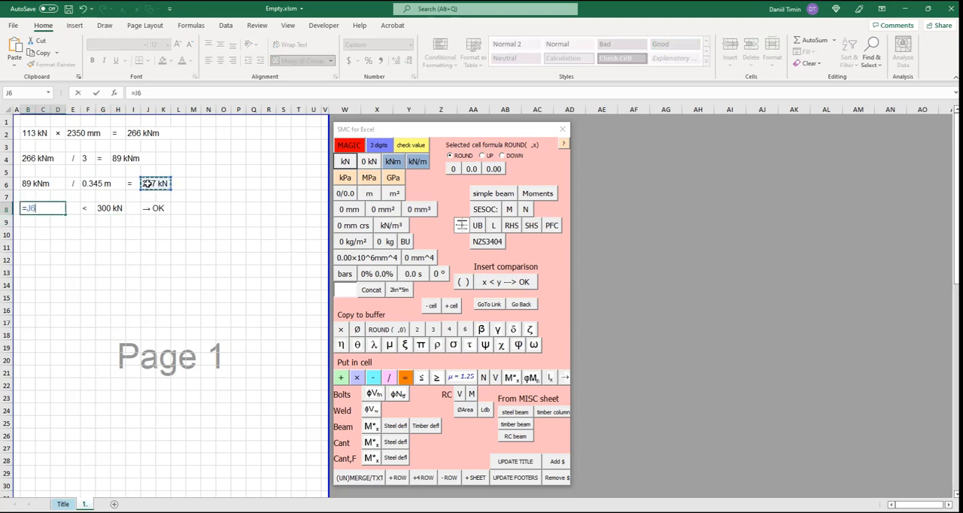
Link B7 to the 257 kN result and set the limit in G7 to 200 kN (NOT OK) then 350 kN (OK).
{"action": "left_click", "coordinate": [349, 144]}
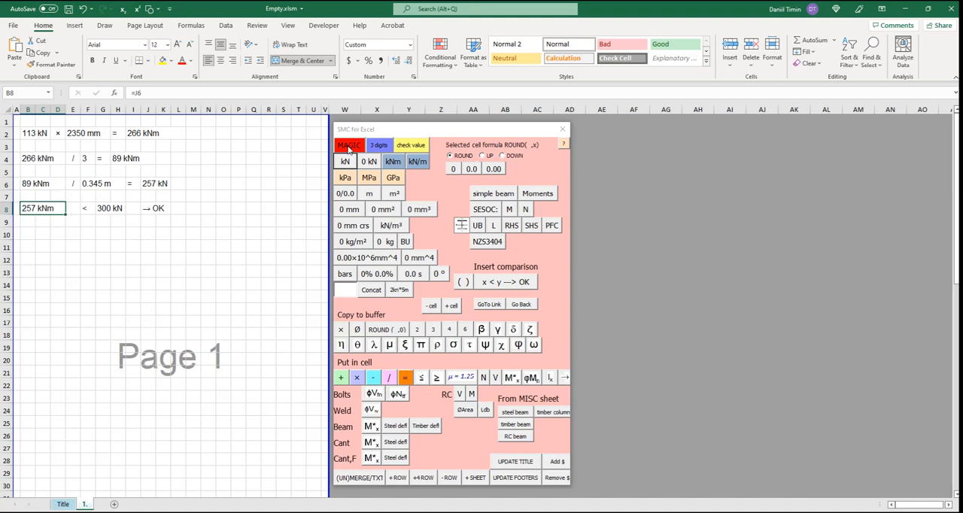
{"action": "left_click", "coordinate": [349, 145]}
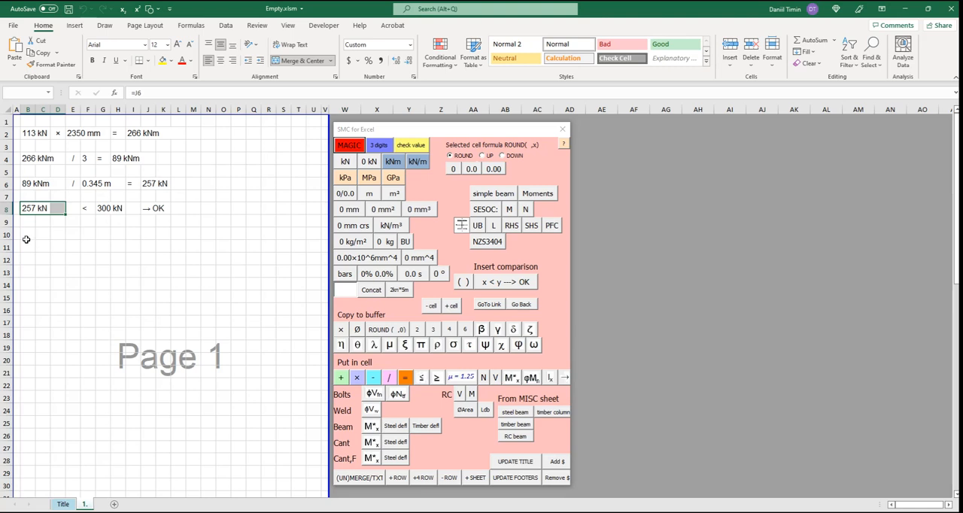
{"action": "type", "text": "200"}
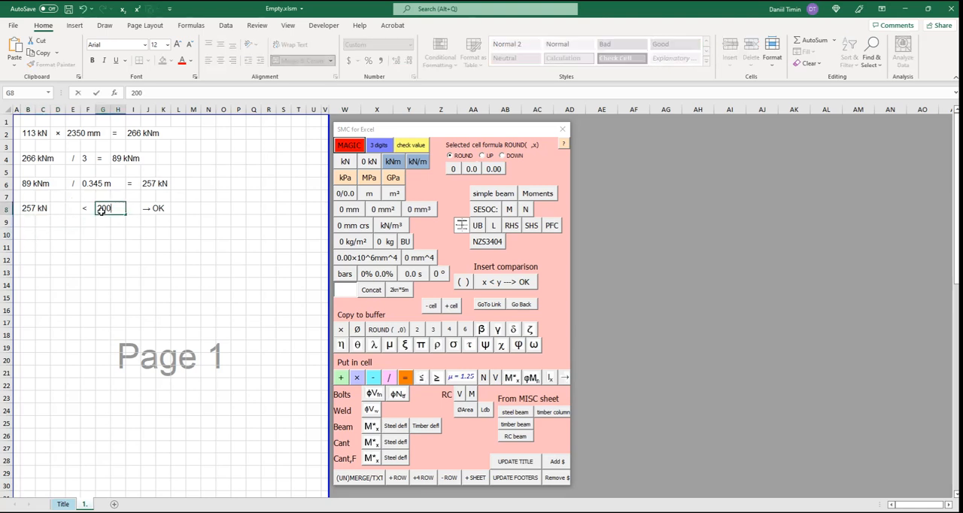
{"action": "key", "text": "Enter"}
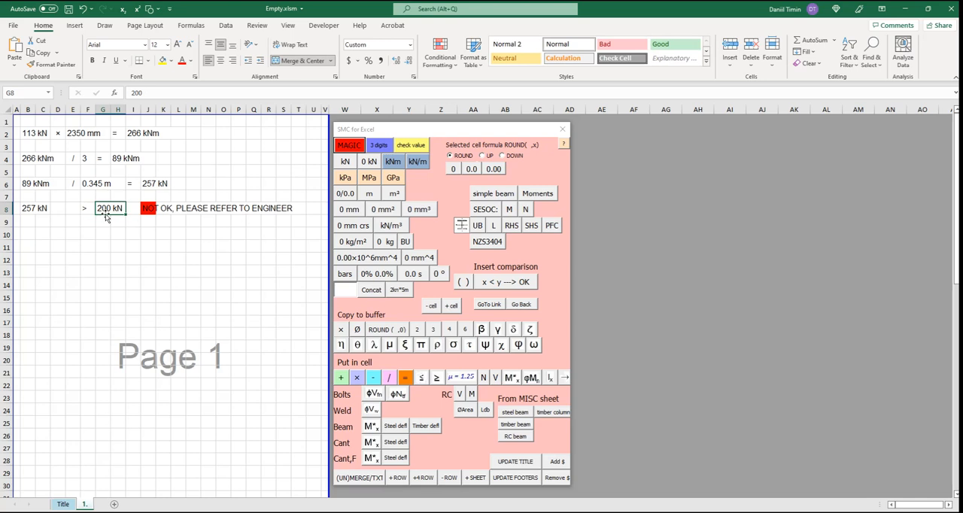
{"action": "type", "text": "350"}
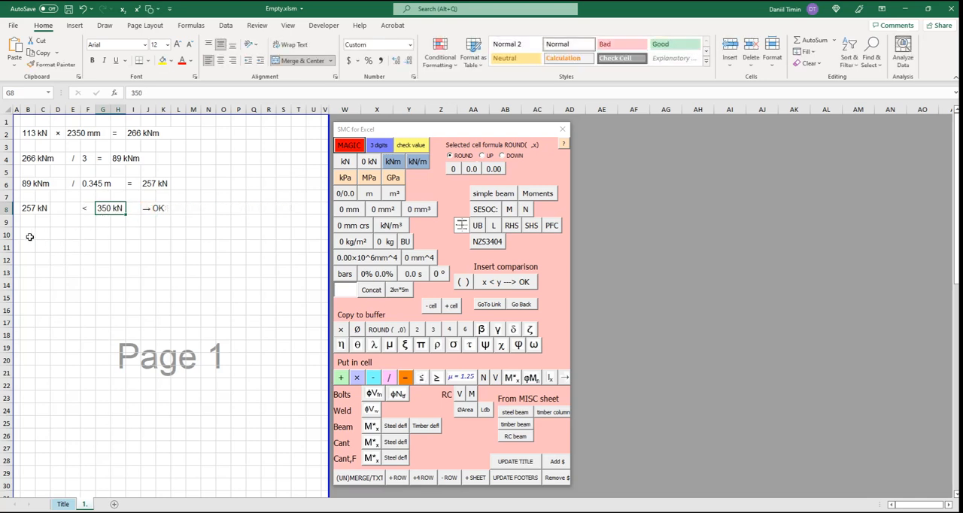
{"action": "left_click", "coordinate": [27, 234]}
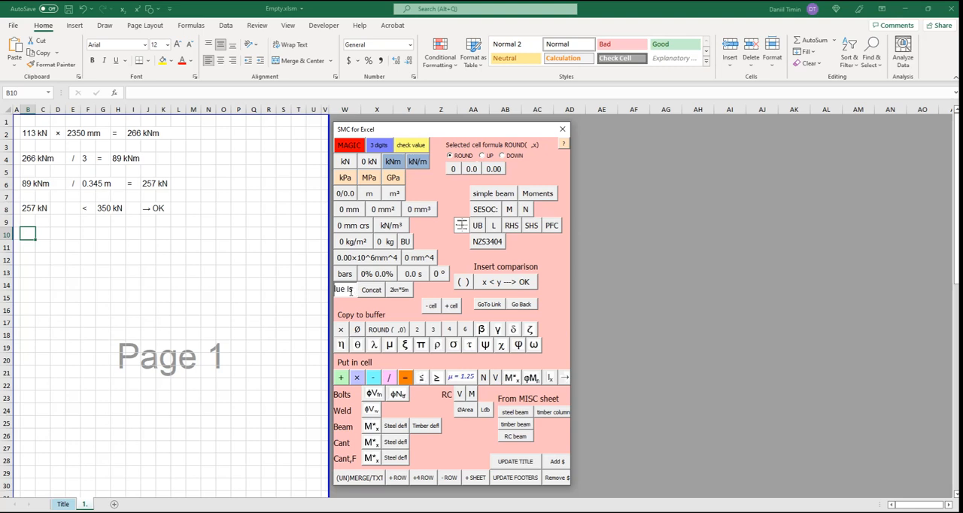
Insert a 'Value is 257 kN' text line in row 9, rounded to a whole number, keeping the 350 kN limit.
{"action": "left_click", "coordinate": [370, 291]}
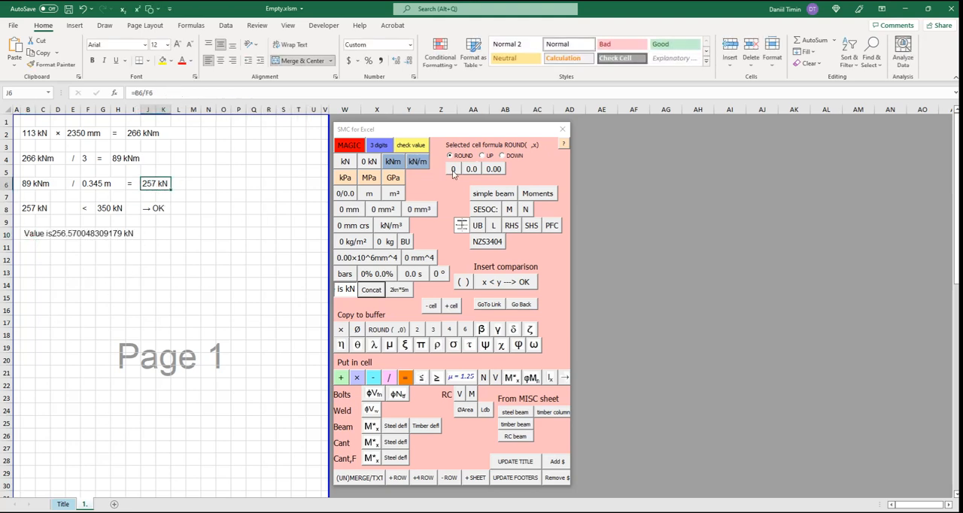
{"action": "left_click", "coordinate": [481, 156]}
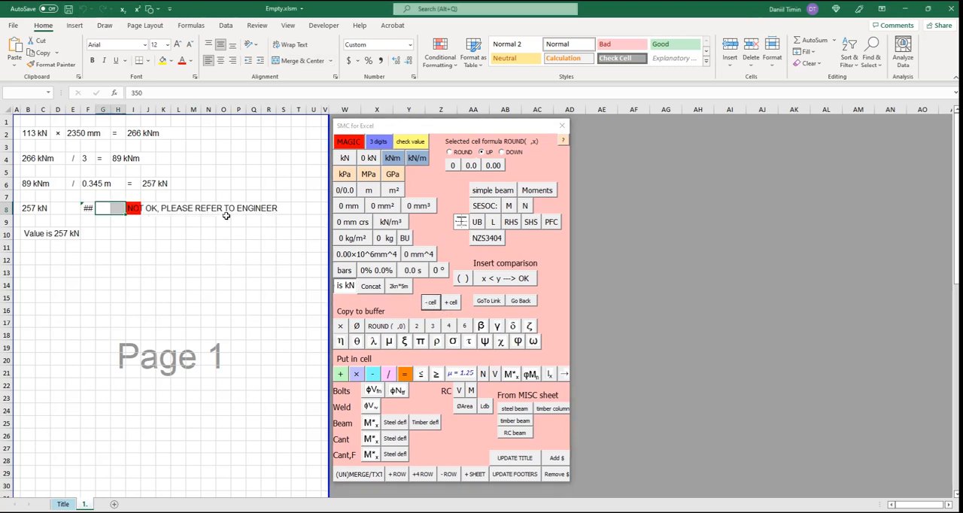
{"action": "mouse_move", "coordinate": [280, 219]}
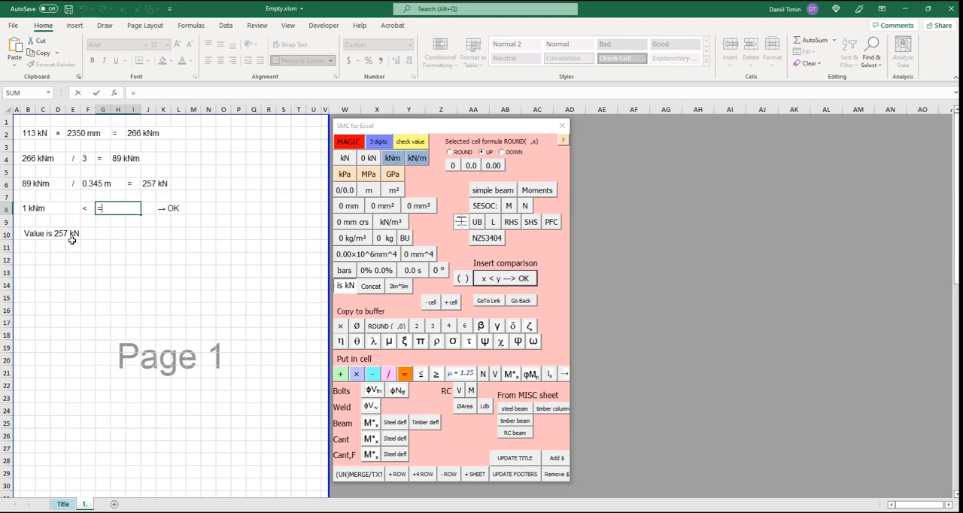
{"action": "type", "text": "350 kN"}
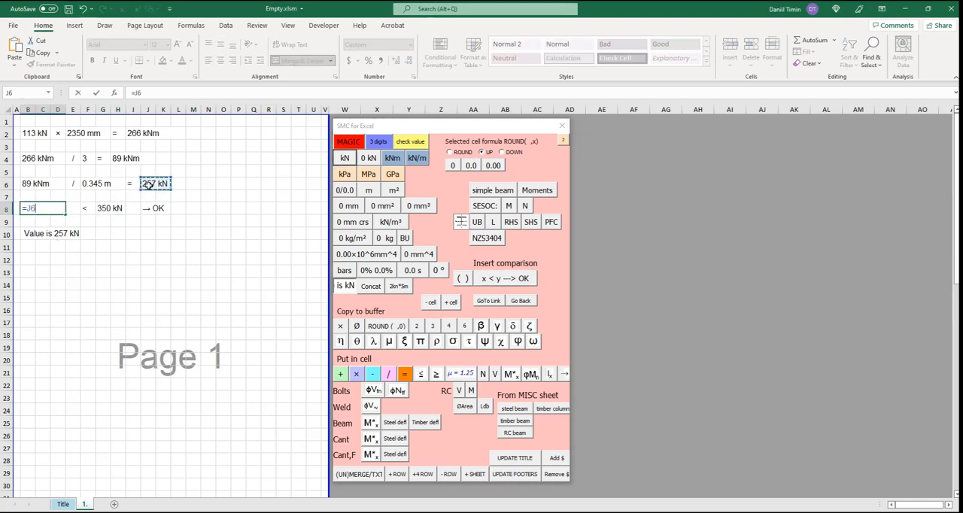
Round the 89 kNm / 0.345 m result up to 257 kN and relink B7 to it so the check reads OK.
{"action": "left_click", "coordinate": [27, 253]}
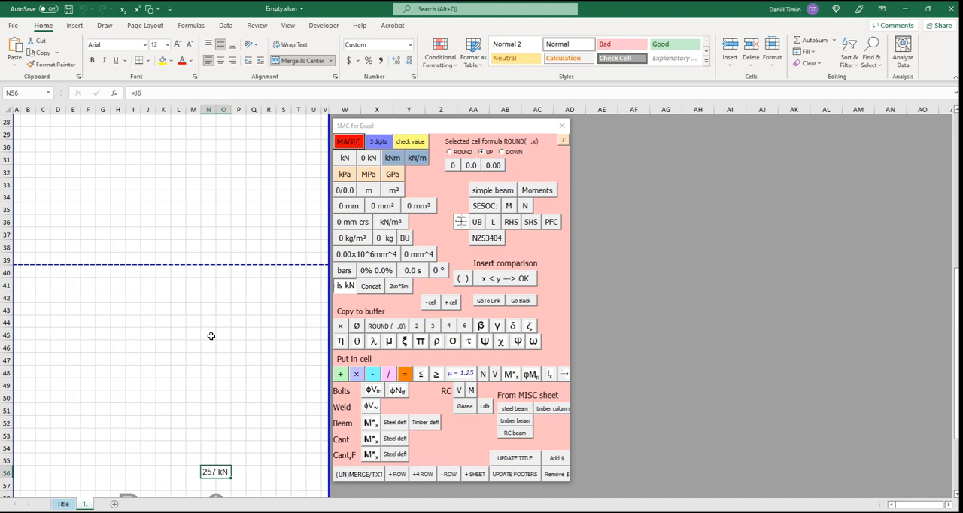
{"action": "scroll", "scroll_direction": "down", "scroll_amount": 3}
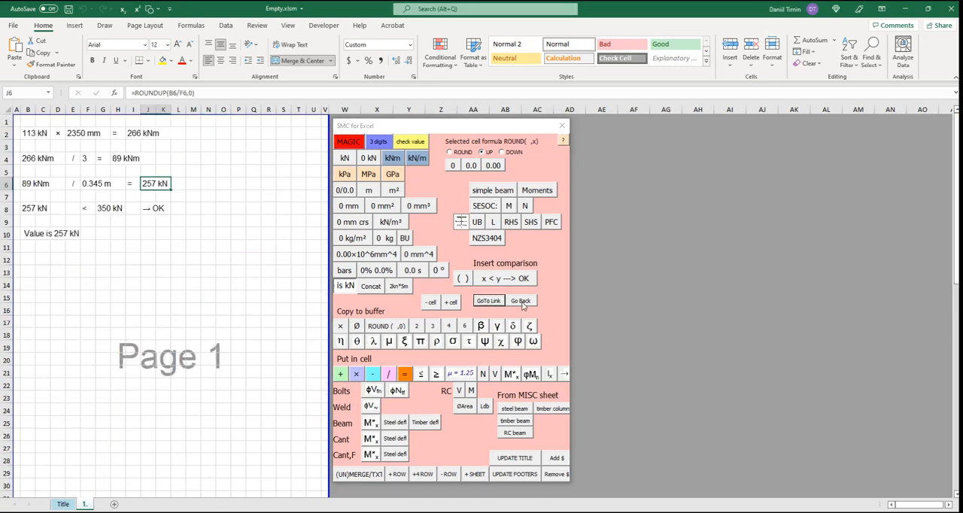
{"action": "left_click", "coordinate": [488, 301]}
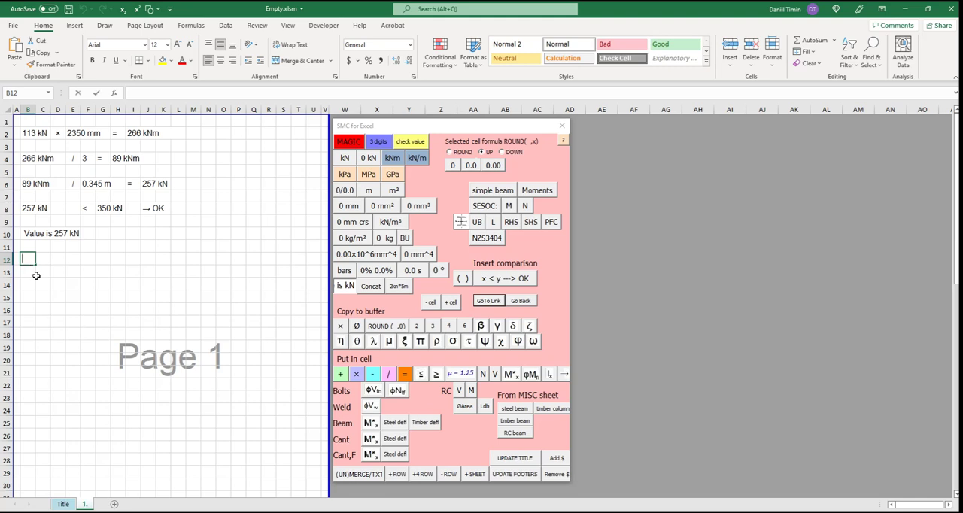
Enter 10 × (2 + 50) − 10 with the form's operator and bracket buttons, giving the result 510.
{"action": "type", "text": "10"}
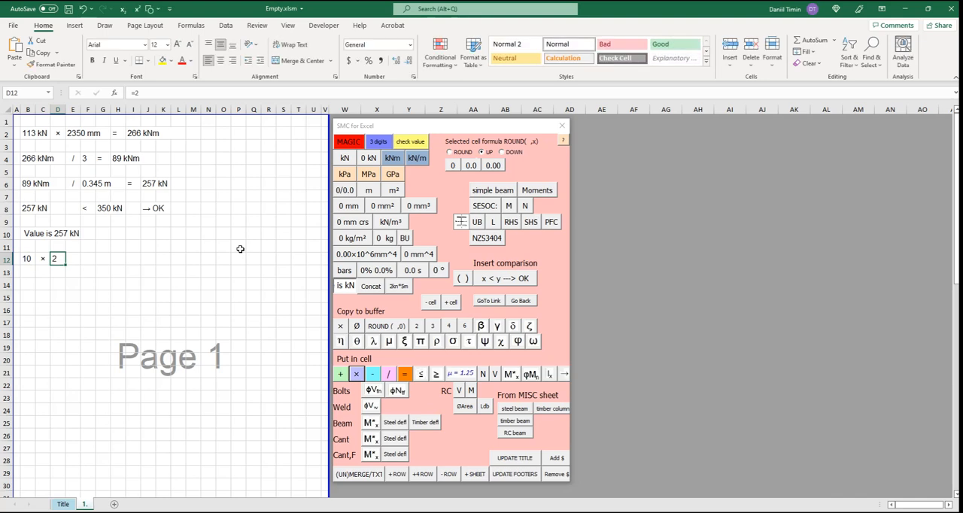
{"action": "left_click", "coordinate": [72, 259]}
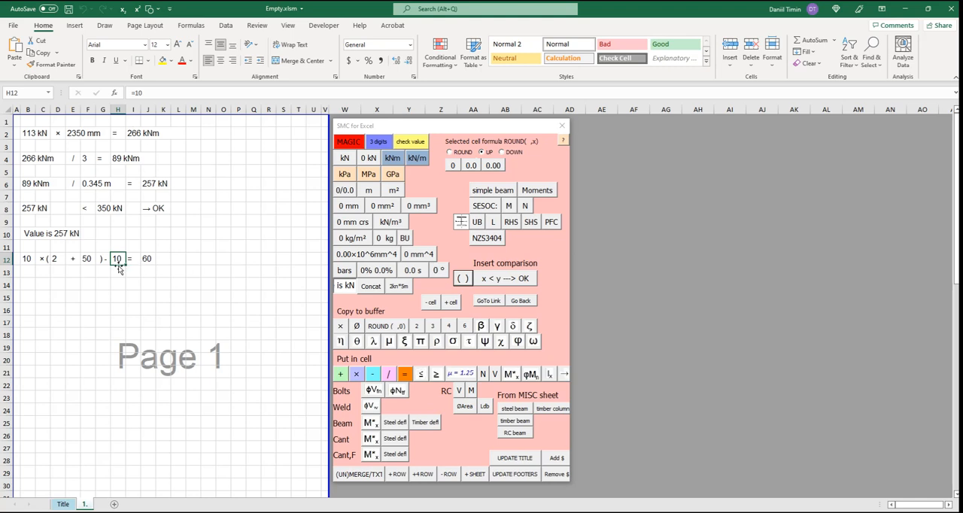
{"action": "left_click", "coordinate": [147, 259]}
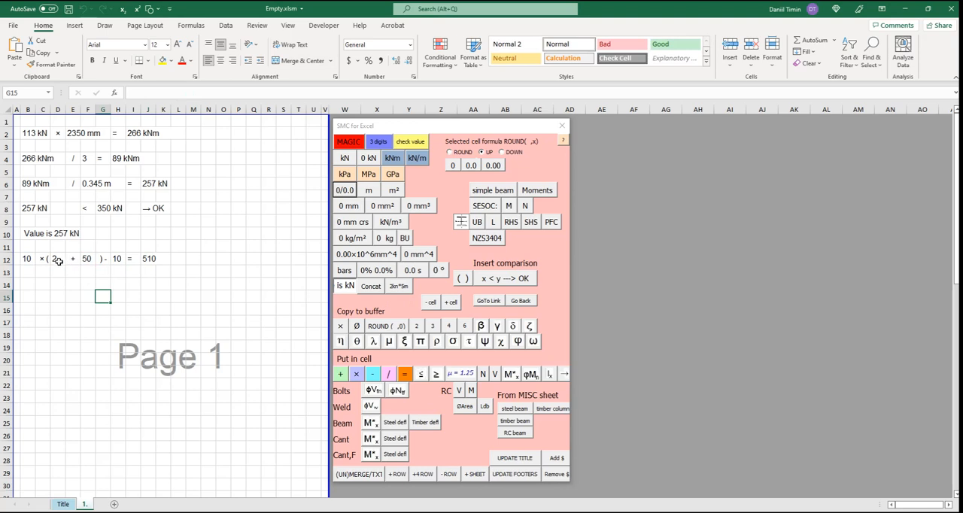
{"action": "left_click", "coordinate": [54, 259]}
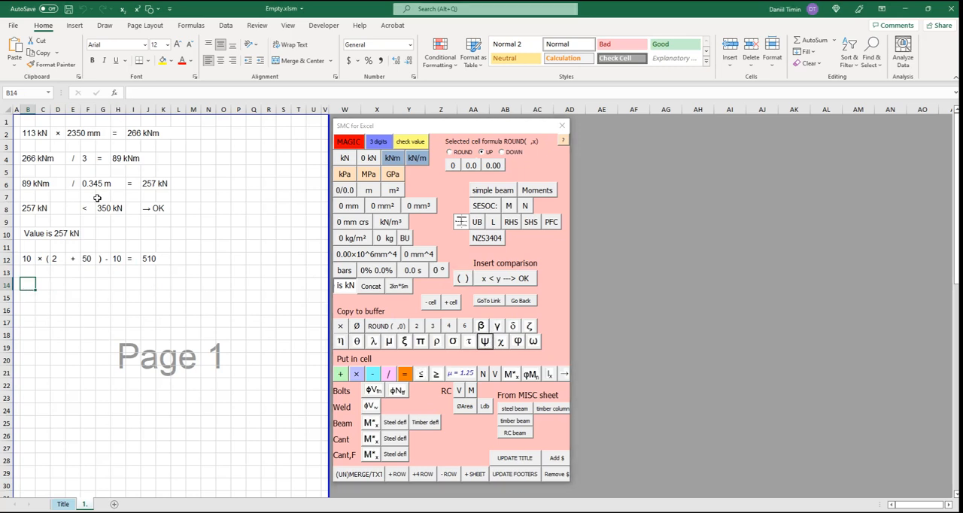
Insert a ψ line and the φN and φV label rows below the 510 calculation.
{"action": "left_click", "coordinate": [484, 341]}
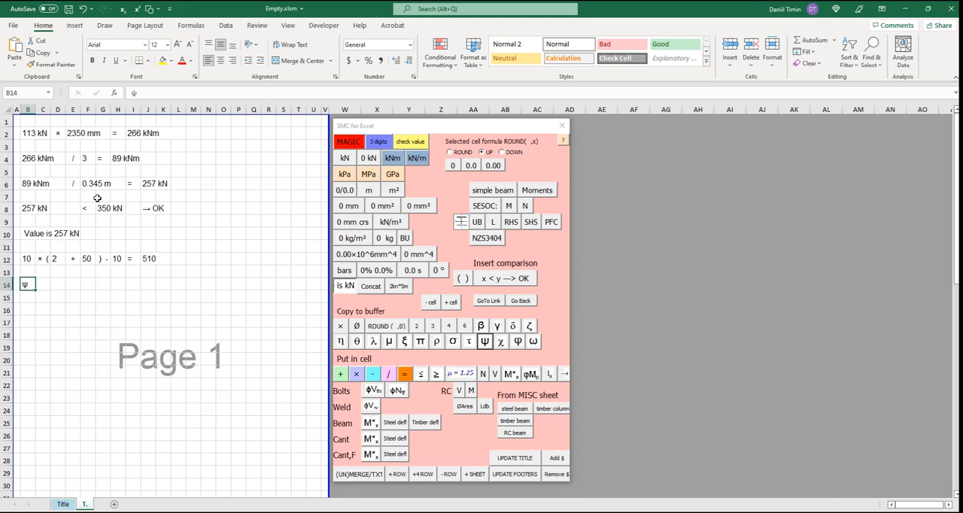
{"action": "mouse_move", "coordinate": [96, 312]}
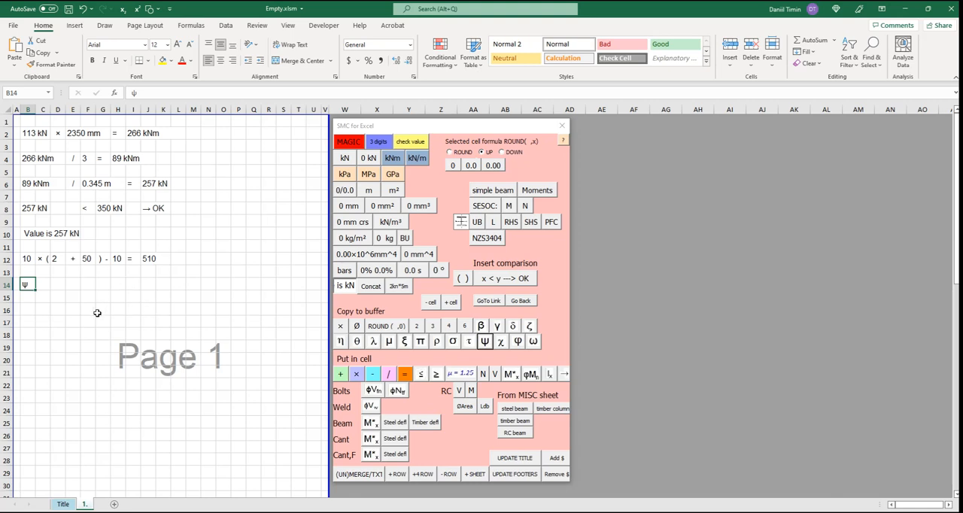
{"action": "left_click", "coordinate": [25, 310]}
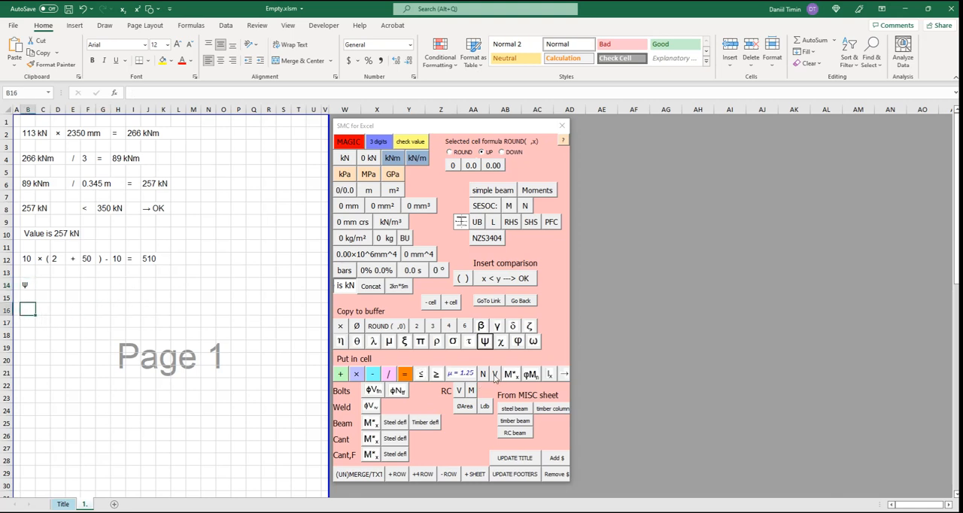
{"action": "left_click", "coordinate": [483, 373]}
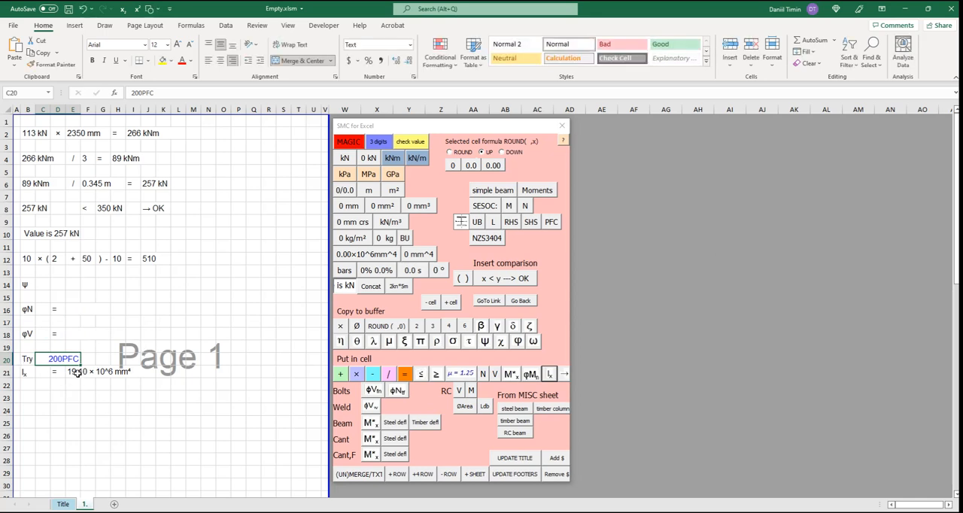
Change the trial member dropdown to 250PFC (I = 45.10×10⁶ mm⁴) and dismiss the notes message.
{"action": "left_click", "coordinate": [98, 370]}
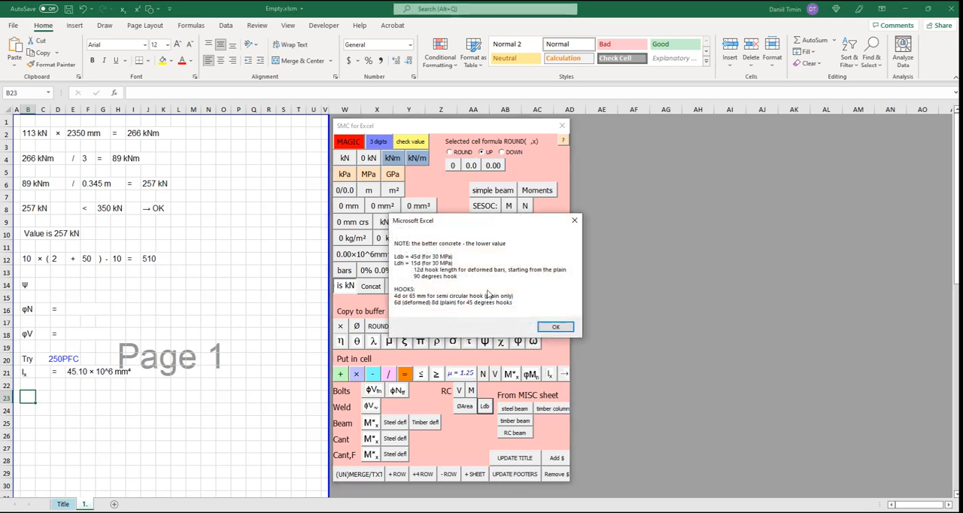
{"action": "mouse_move", "coordinate": [496, 259]}
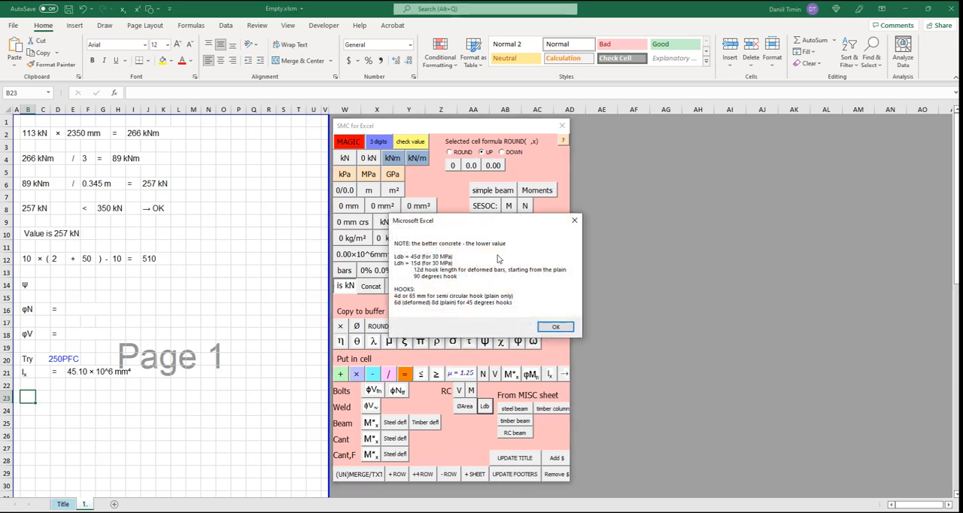
{"action": "left_click", "coordinate": [555, 327]}
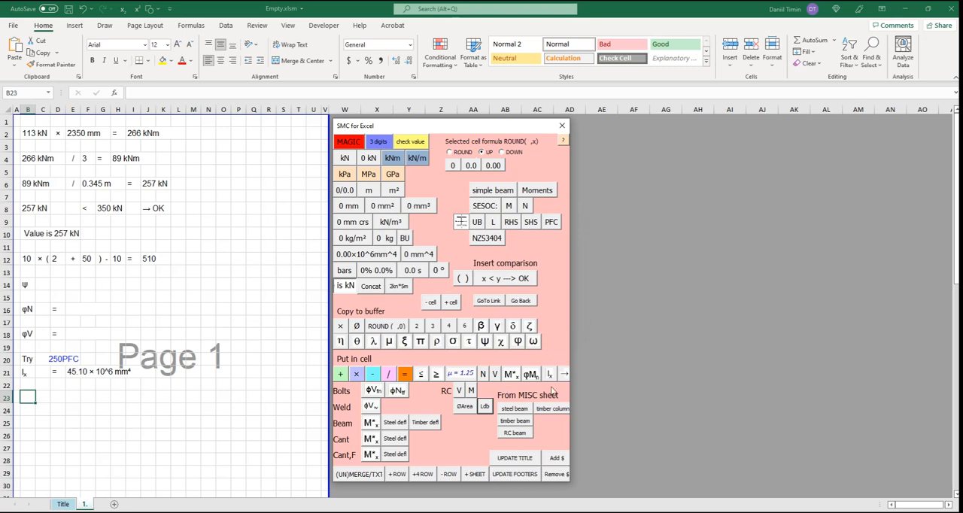
{"action": "mouse_move", "coordinate": [496, 394]}
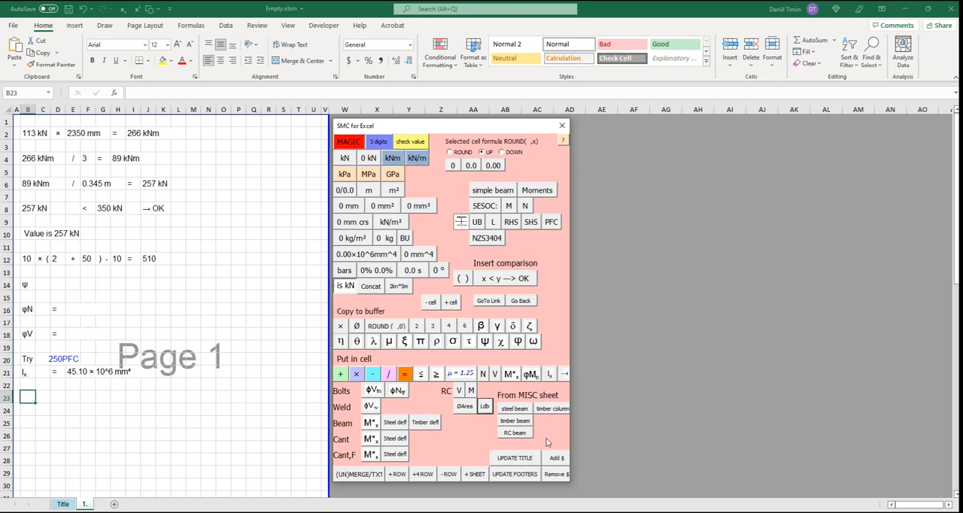
Insert the 2 × M20 bolt shear check against 257 kN and the q×L⁴/8EI deflection formula giving 1 mm.
{"action": "left_click", "coordinate": [177, 409]}
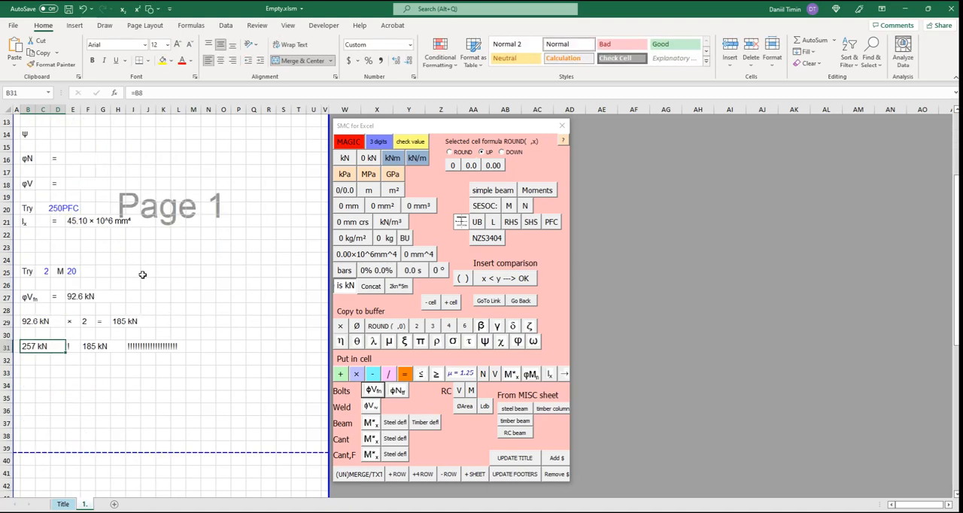
{"action": "left_click", "coordinate": [45, 271]}
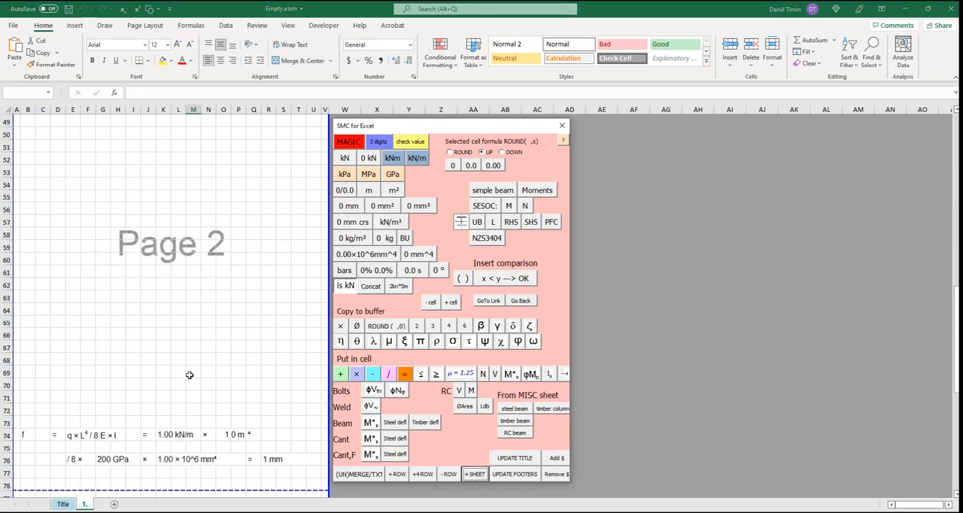
Delete the blank rows so the deflection calculation sits beneath the 4 × M20 bolt check.
{"action": "left_click", "coordinate": [448, 474]}
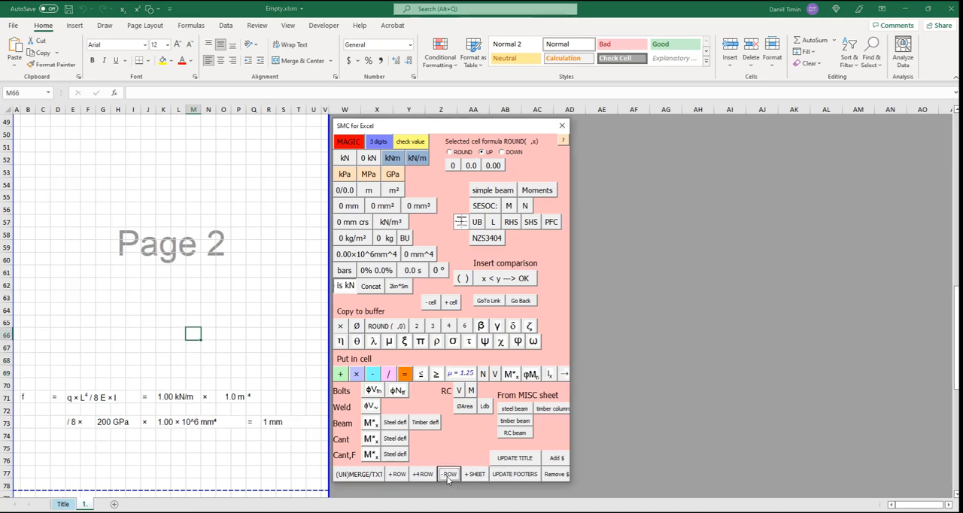
{"action": "left_click", "coordinate": [448, 474]}
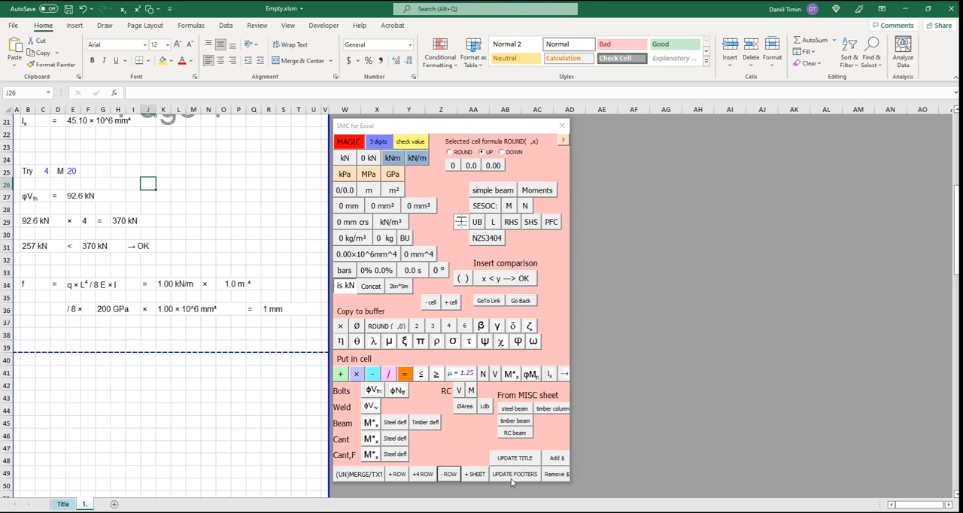
{"action": "mouse_move", "coordinate": [533, 481]}
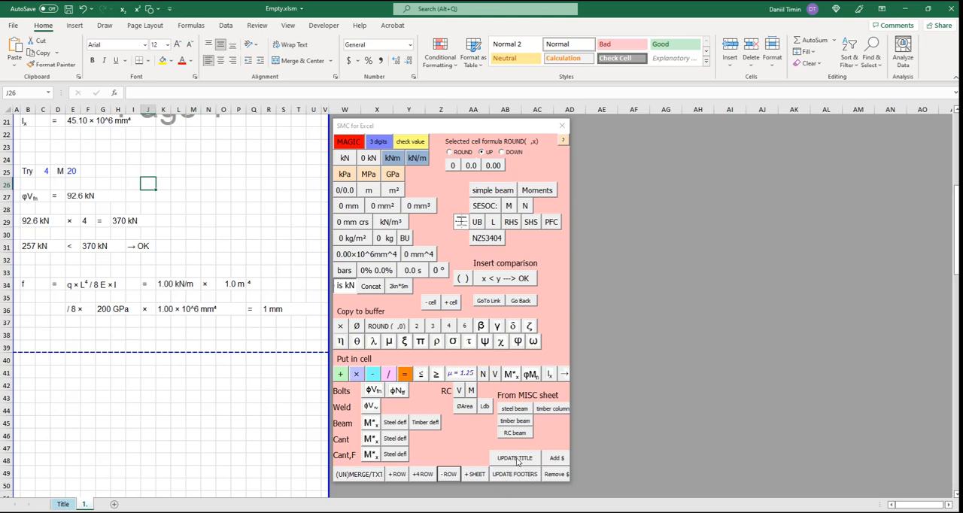
{"action": "scroll", "scroll_direction": "up", "scroll_amount": 3}
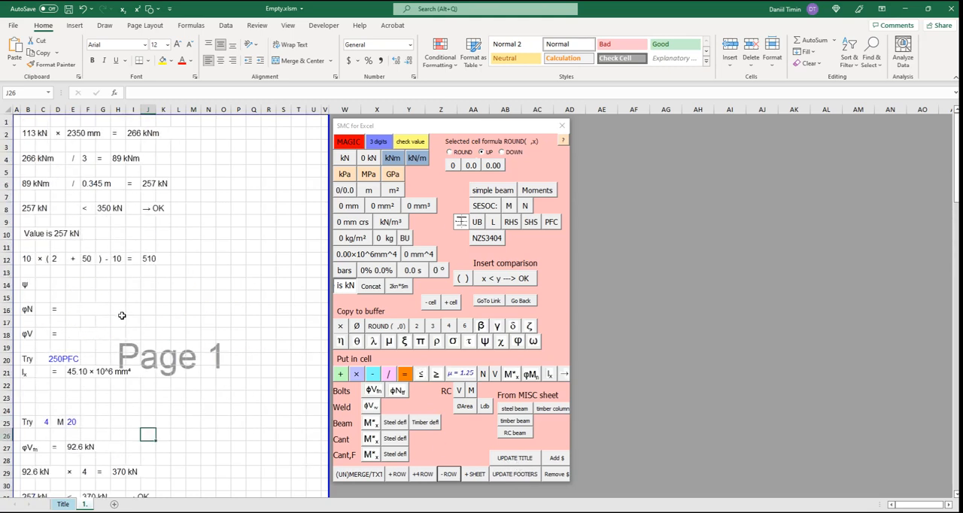
Delete the 113 kN × 2350 mm row and feed the division chain from the side value 10.
{"action": "left_click", "coordinate": [27, 121]}
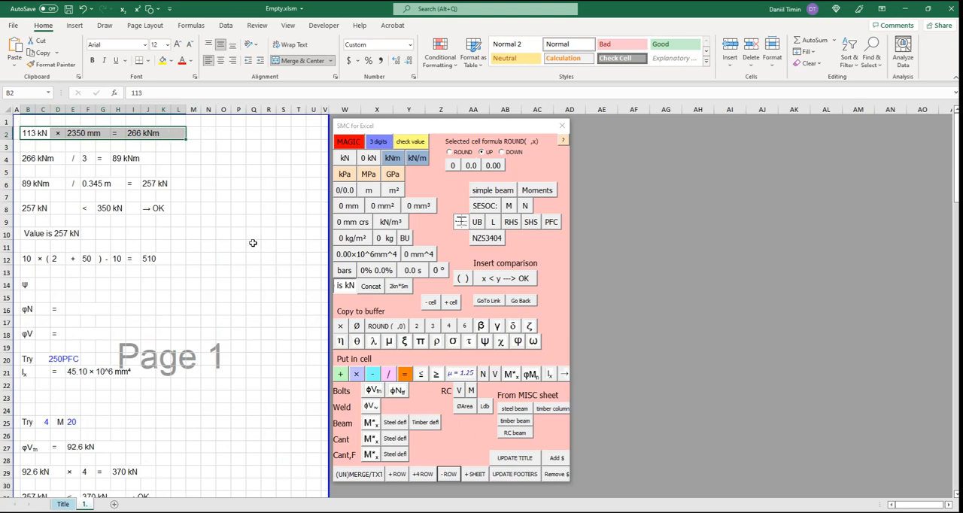
{"action": "mouse_move", "coordinate": [358, 482]}
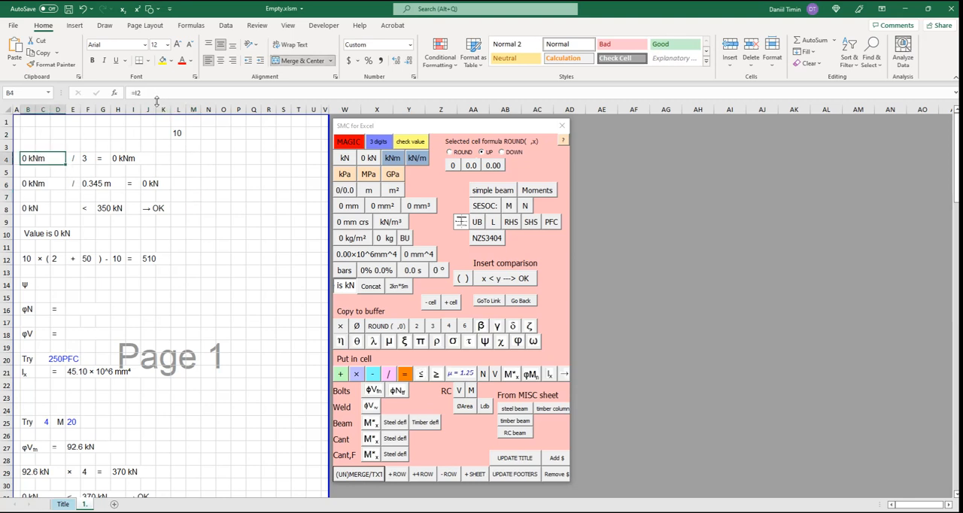
{"action": "left_click", "coordinate": [132, 132]}
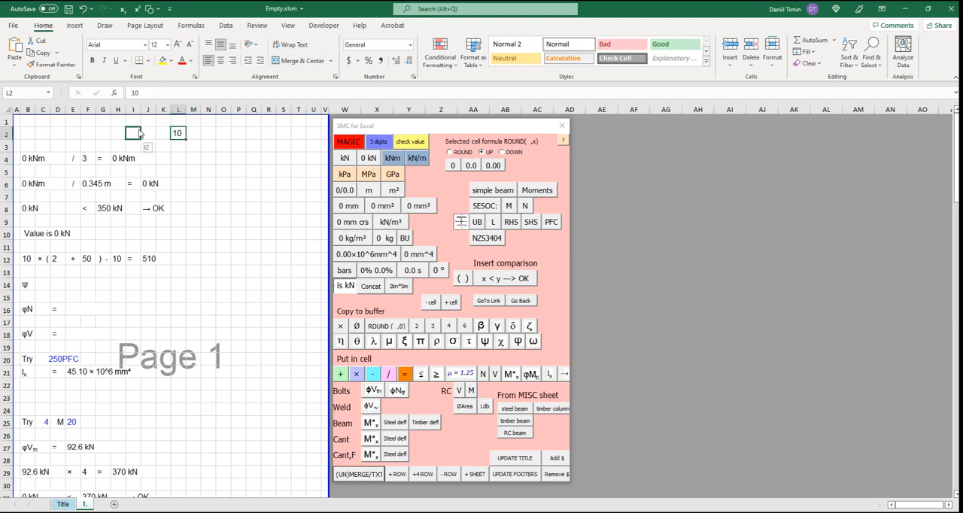
{"action": "key", "text": "Delete"}
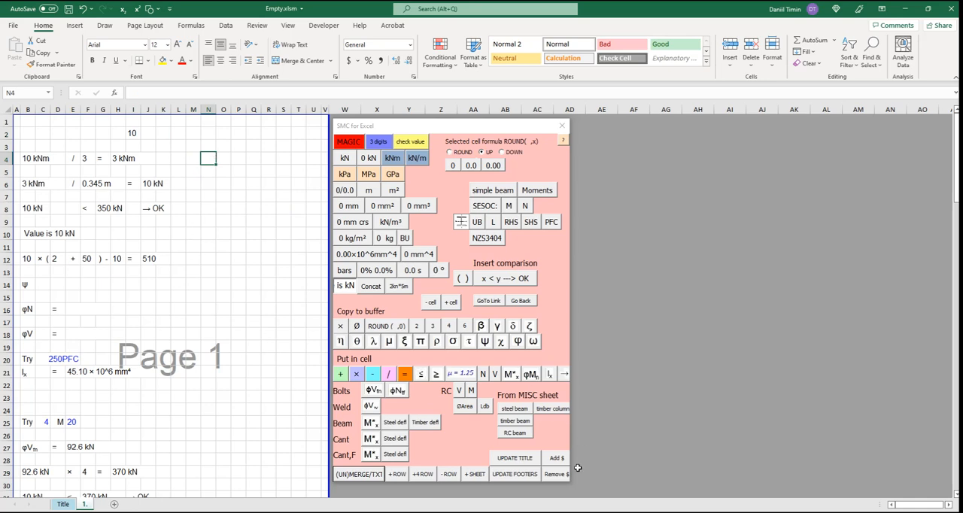
{"action": "mouse_move", "coordinate": [218, 254]}
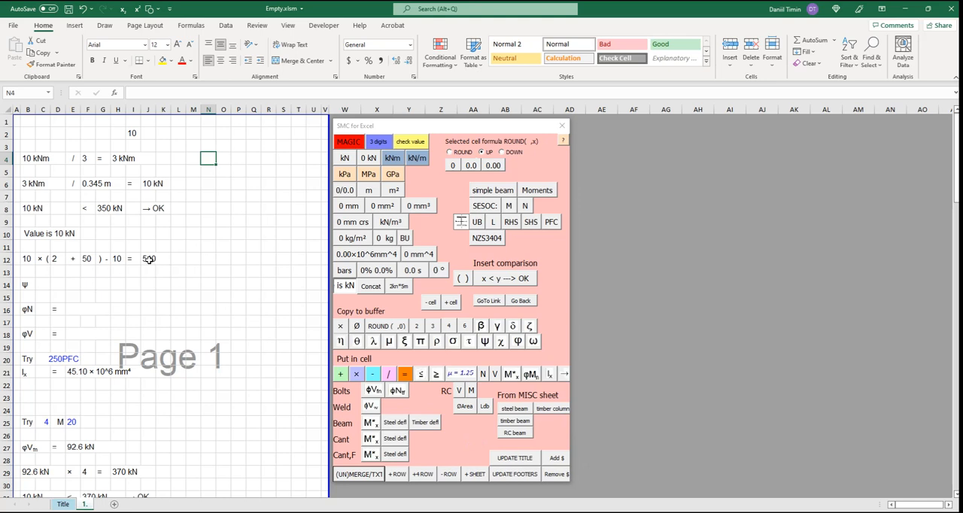
Copy the 510 result from J12 into the ψ row via Copy to buffer, keeping original references.
{"action": "left_click", "coordinate": [148, 259]}
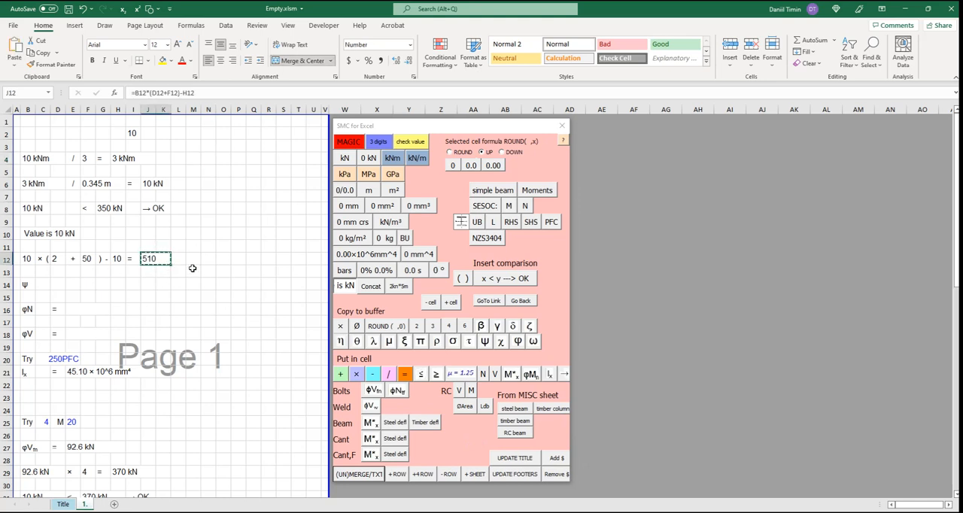
{"action": "left_click", "coordinate": [155, 283]}
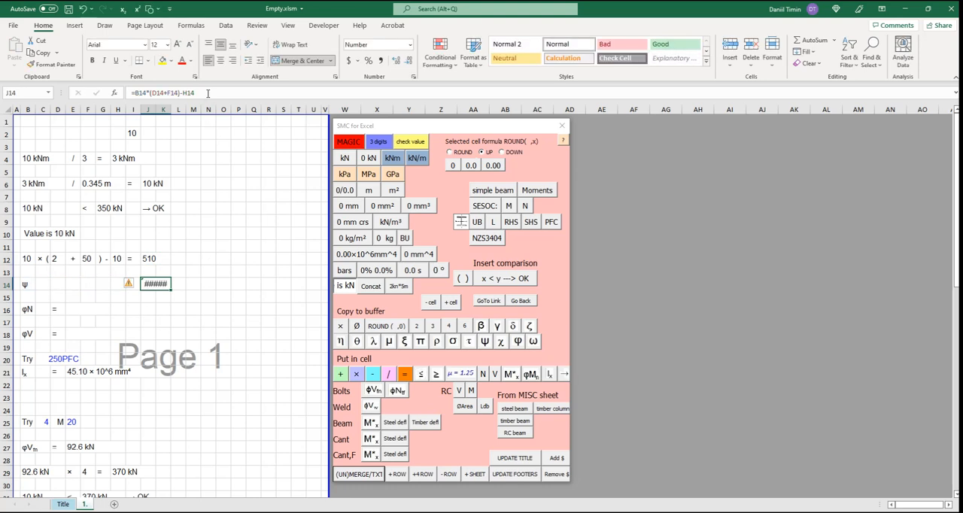
{"action": "left_click", "coordinate": [153, 259]}
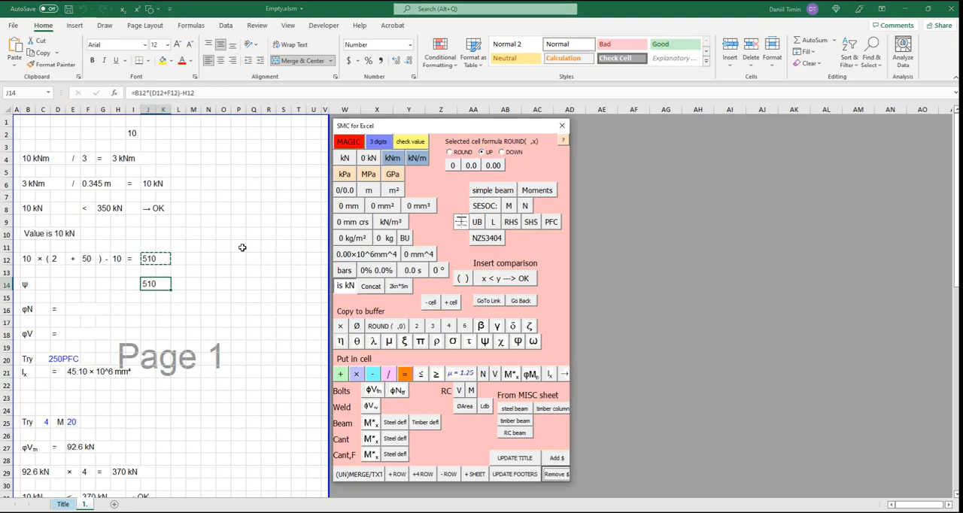
{"action": "left_click", "coordinate": [223, 258]}
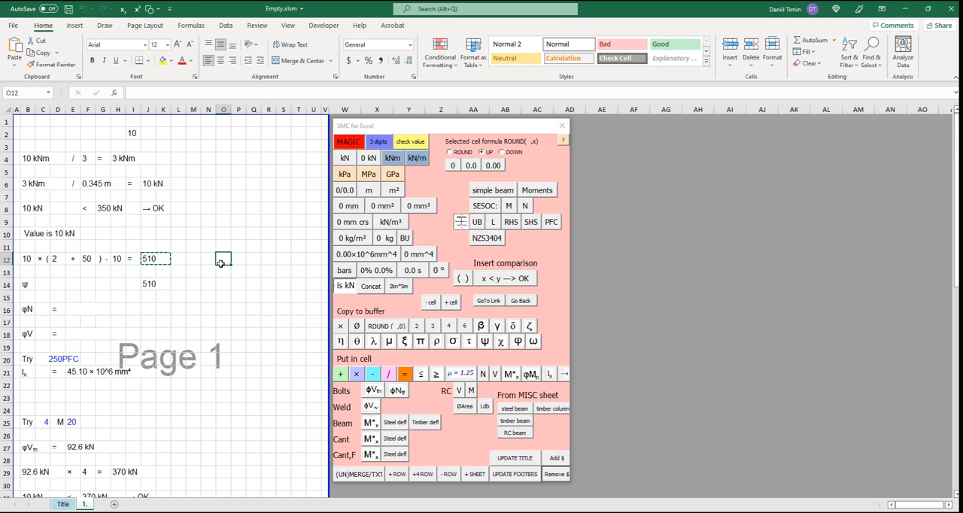